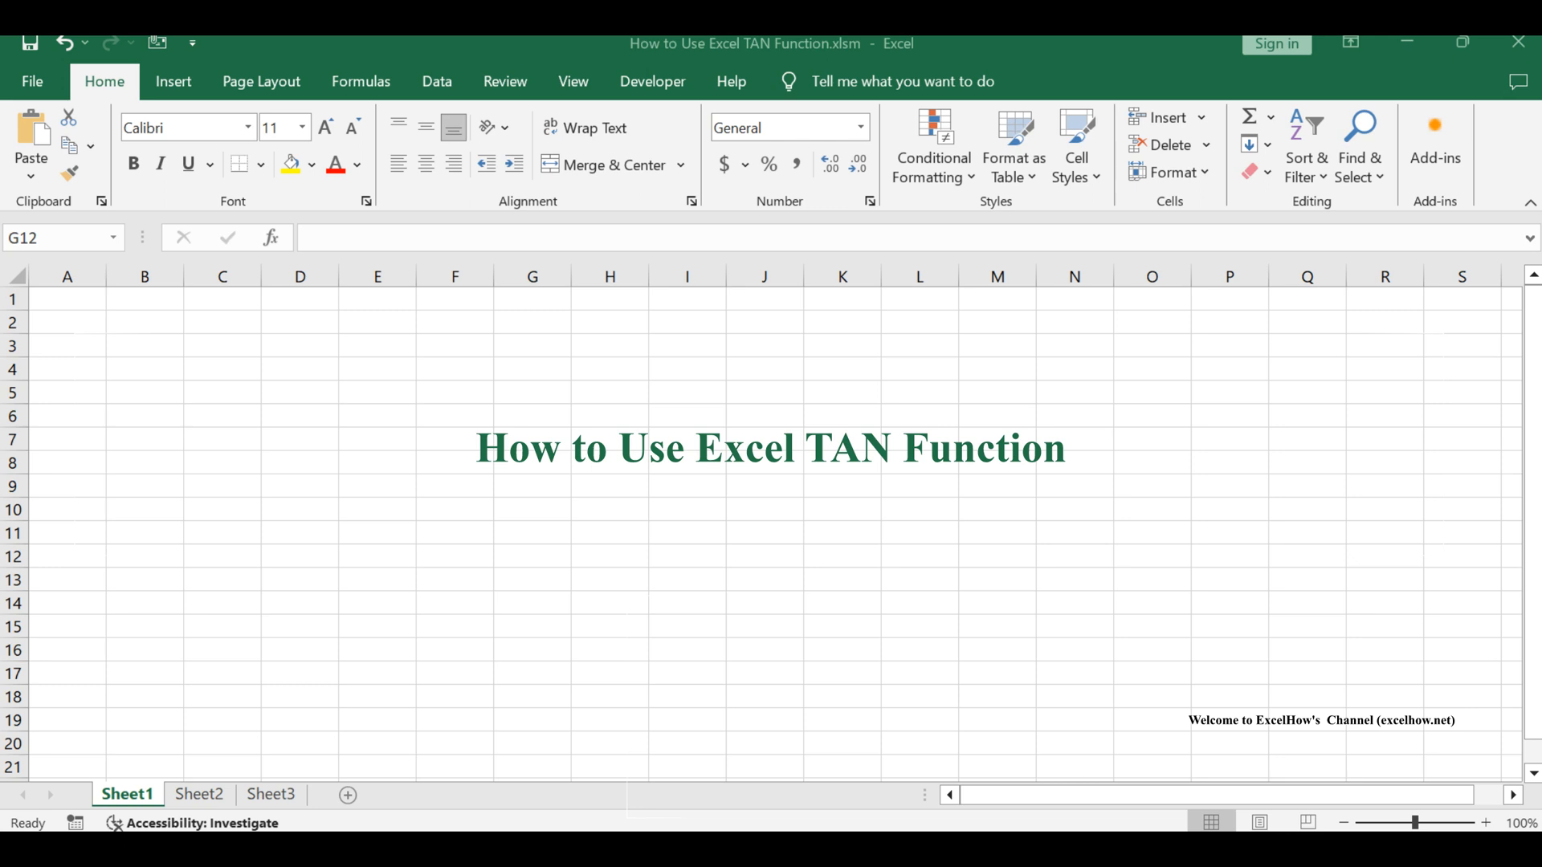
Step: Switch to Sheet2, which holds the TAN function notes and examples
click(198, 794)
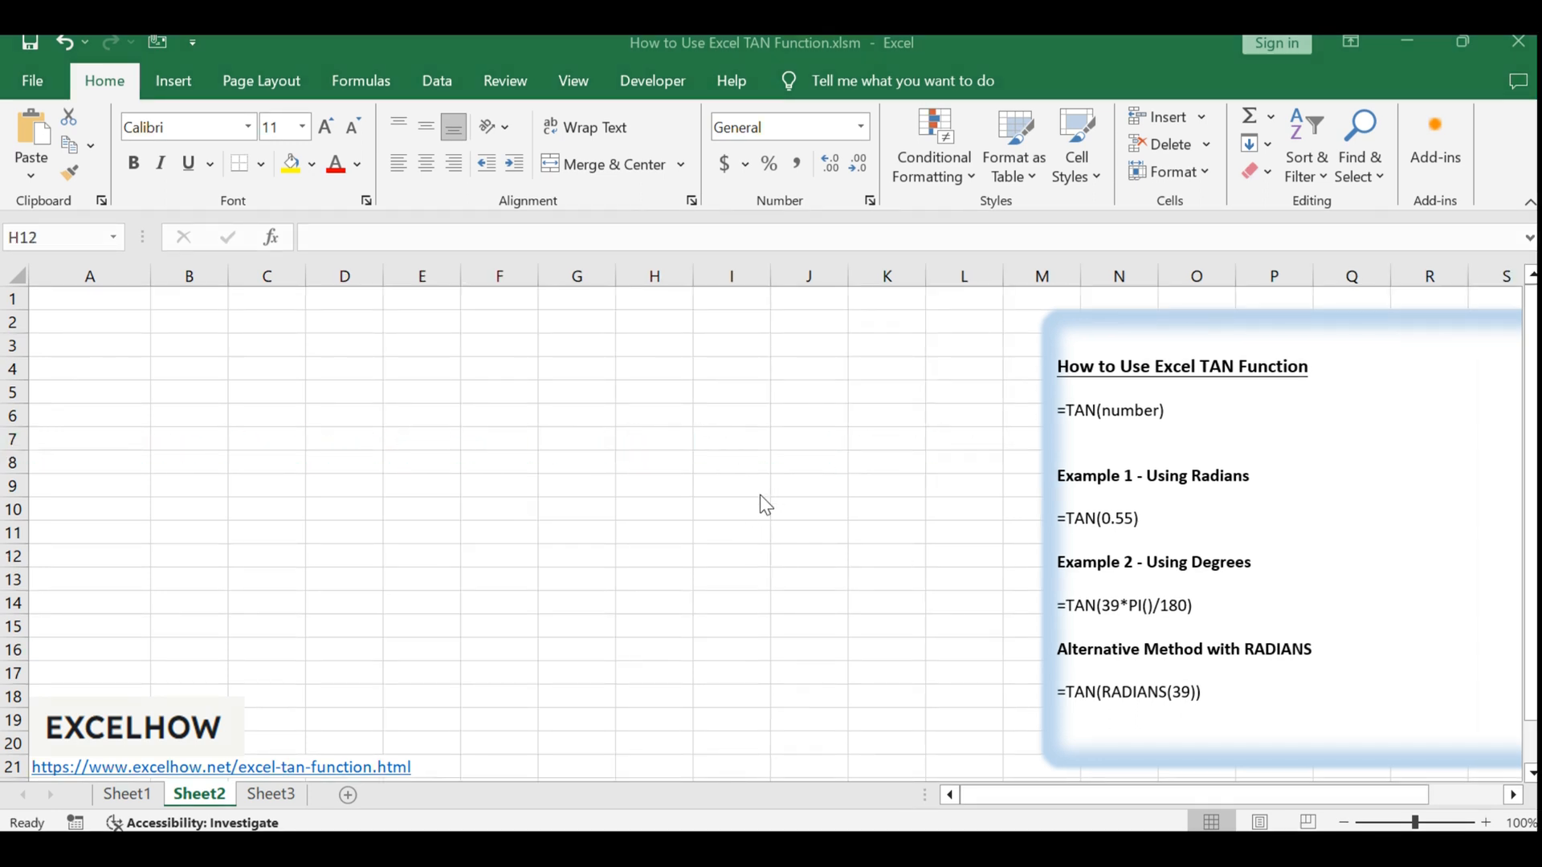
Step: Enter =TAN(0.55) in cell B1 for the radians example
click(654, 555)
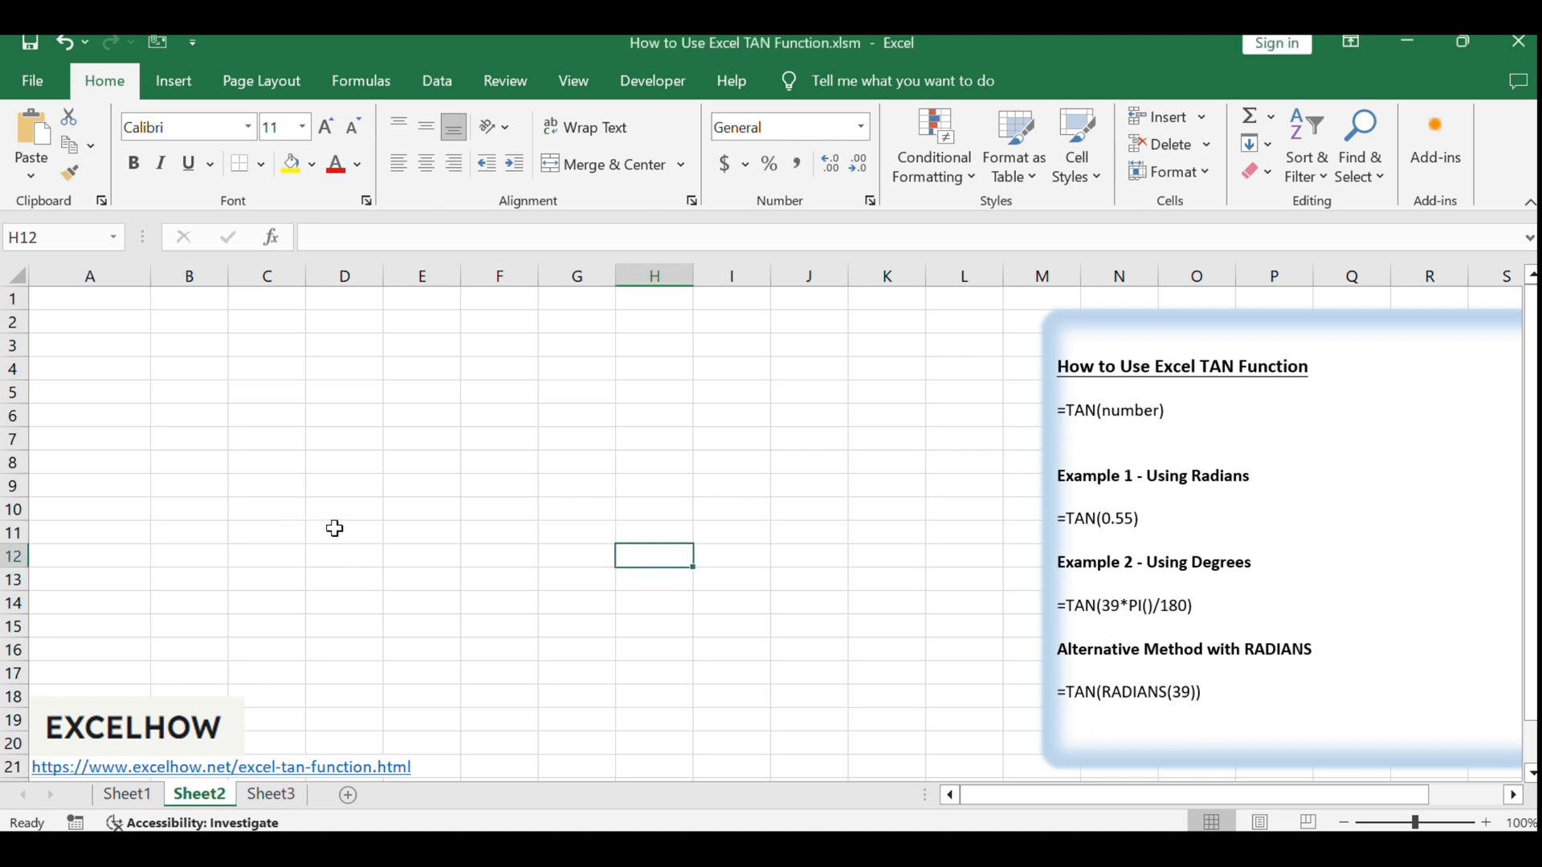
click(182, 300)
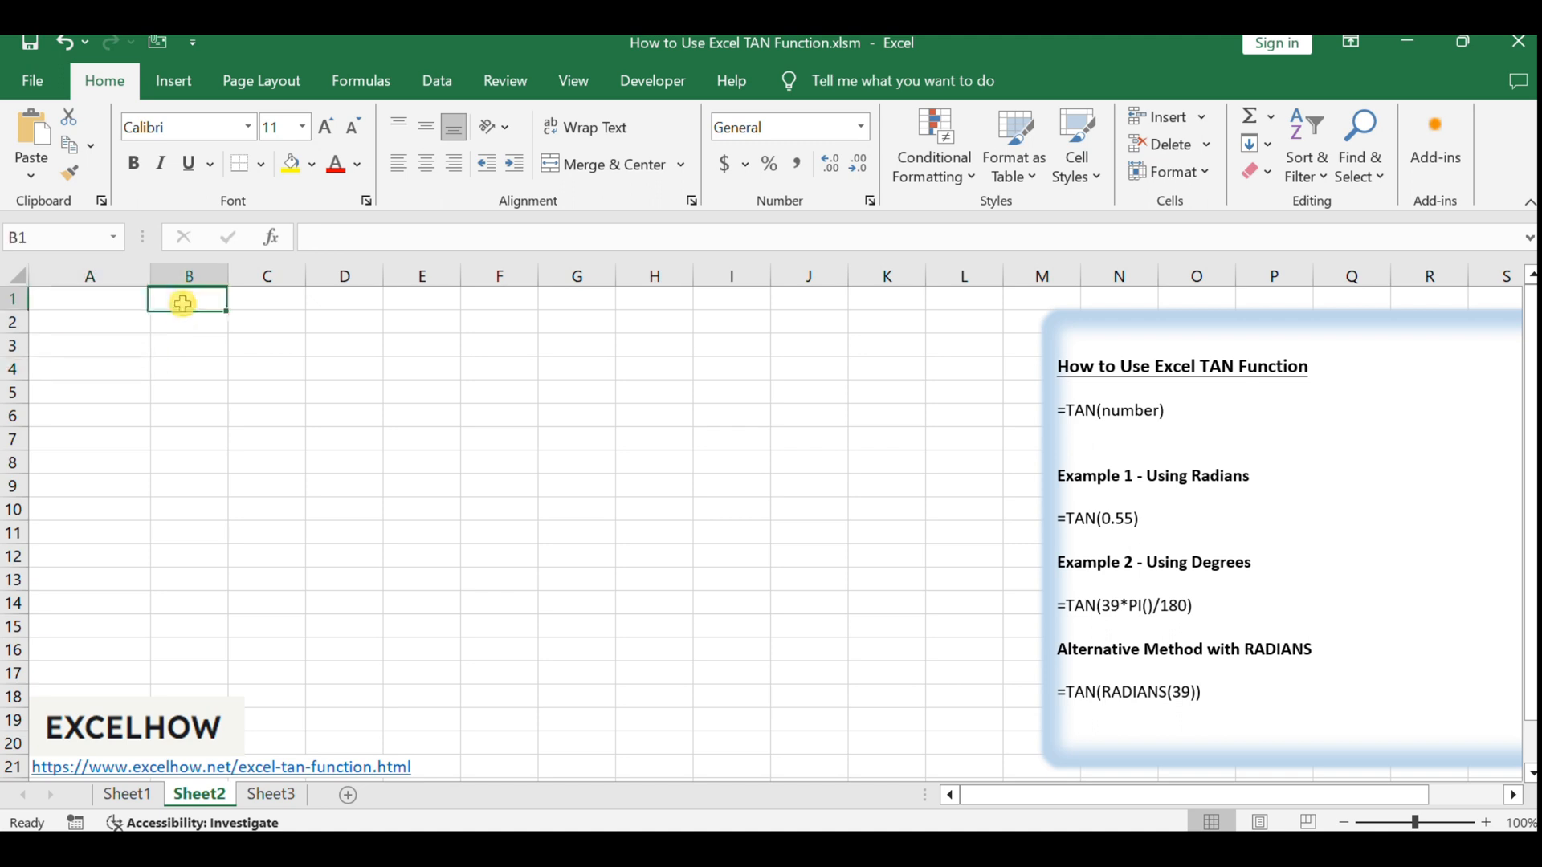
text(=TAN(0.55))
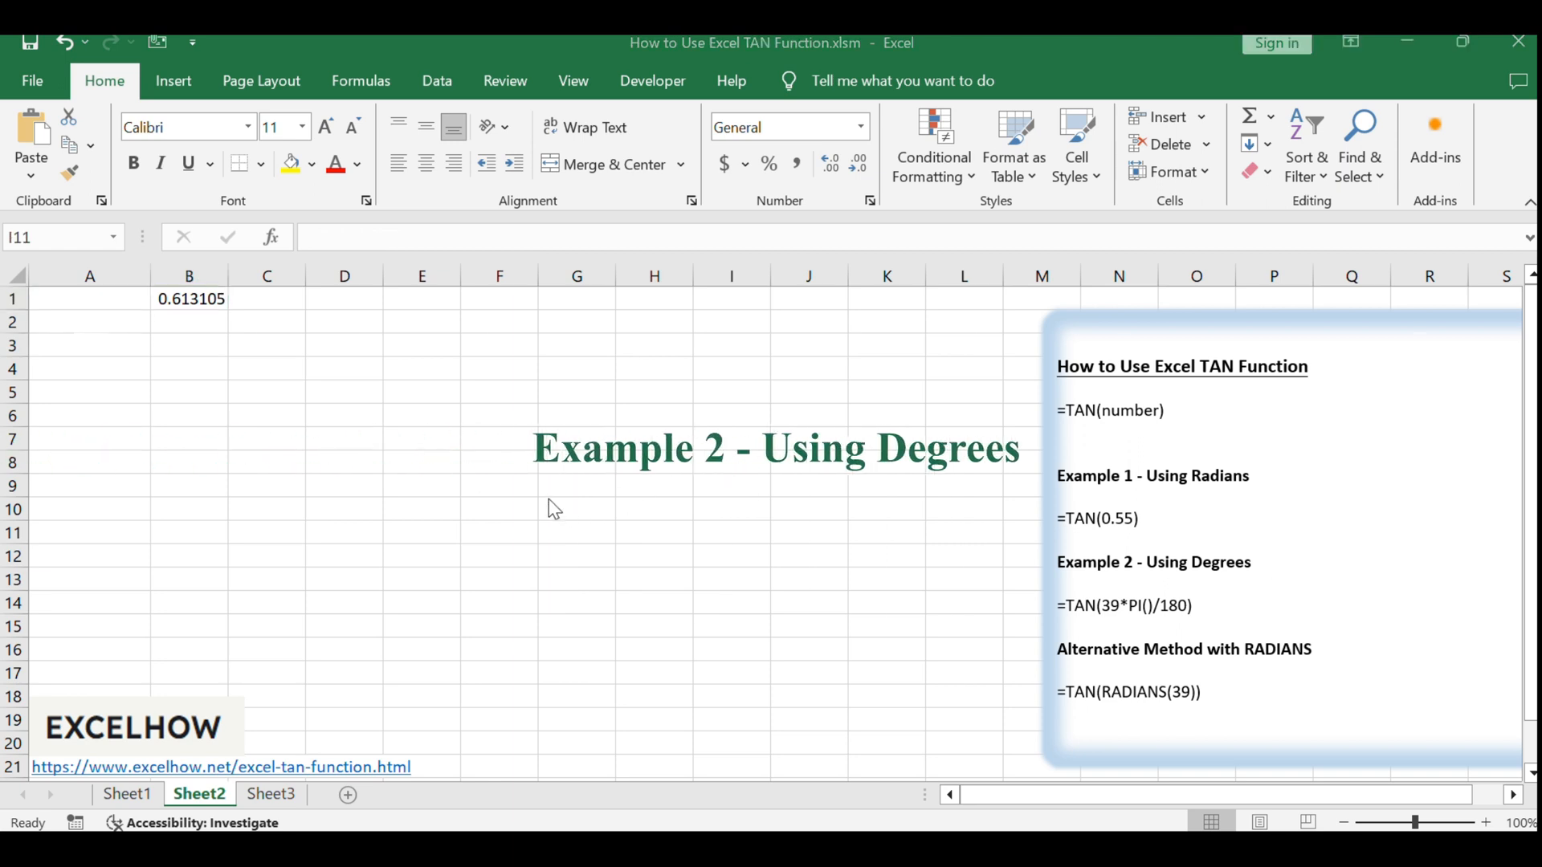
Step: Enter =TAN(39*PI()/180) in cell C1, giving 0.809784
click(732, 533)
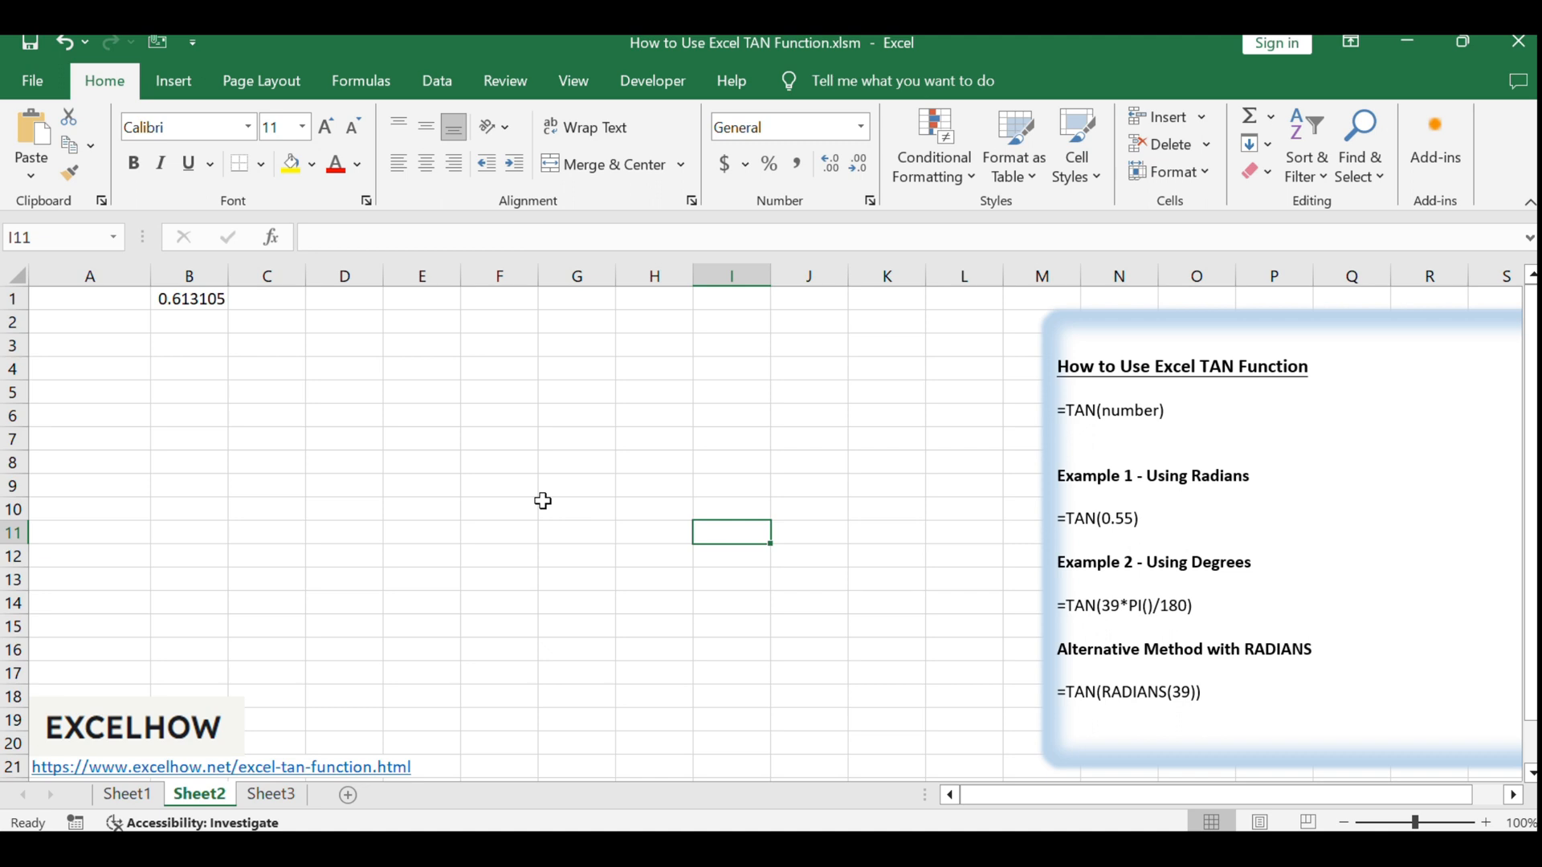
mouse_move(321, 312)
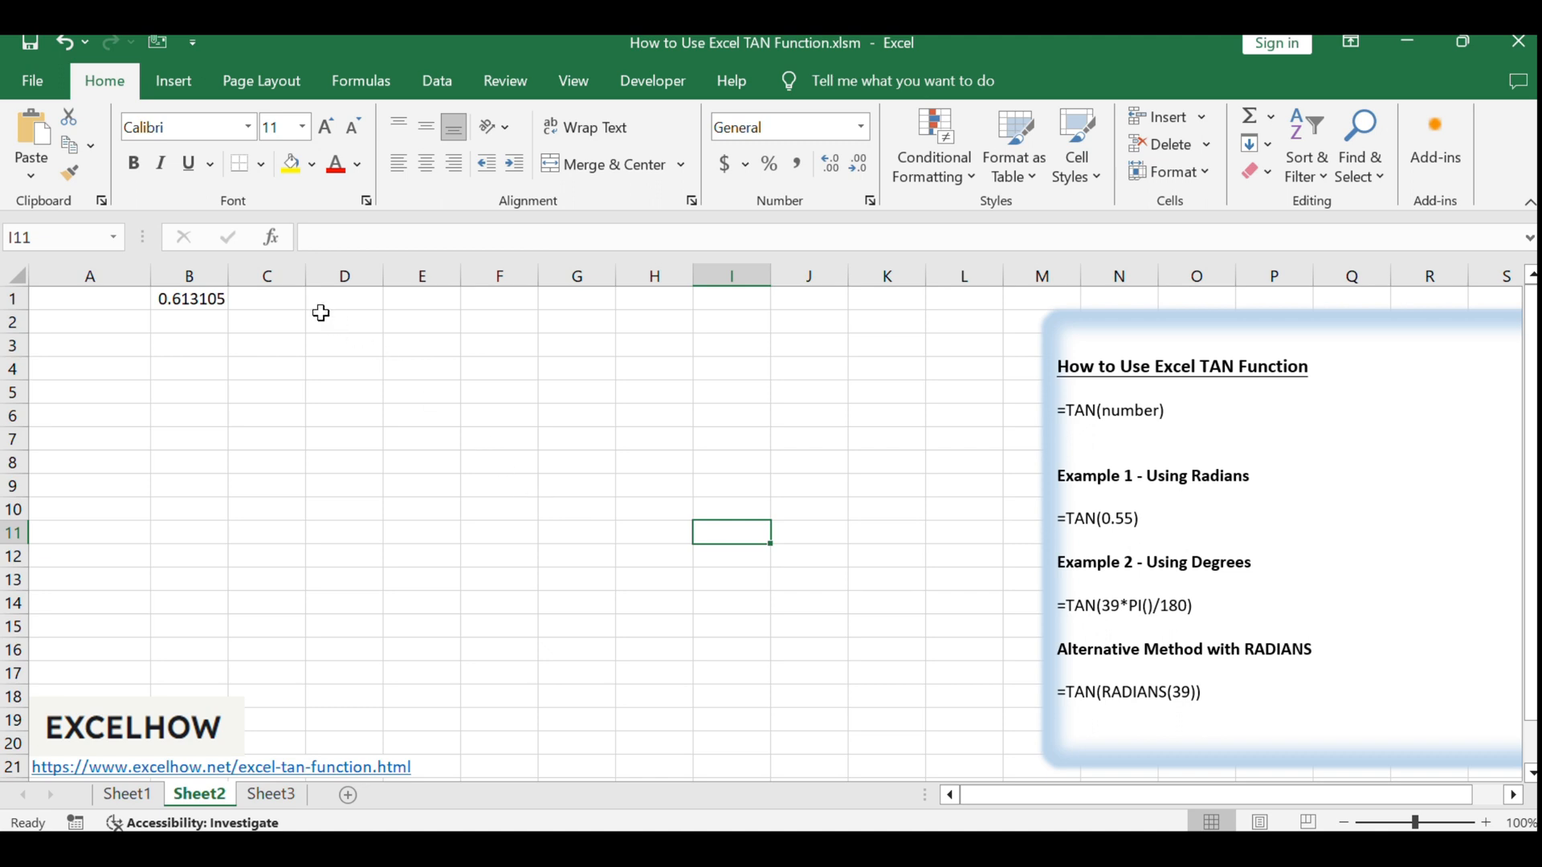
text(=TAN(39*PI()/180))
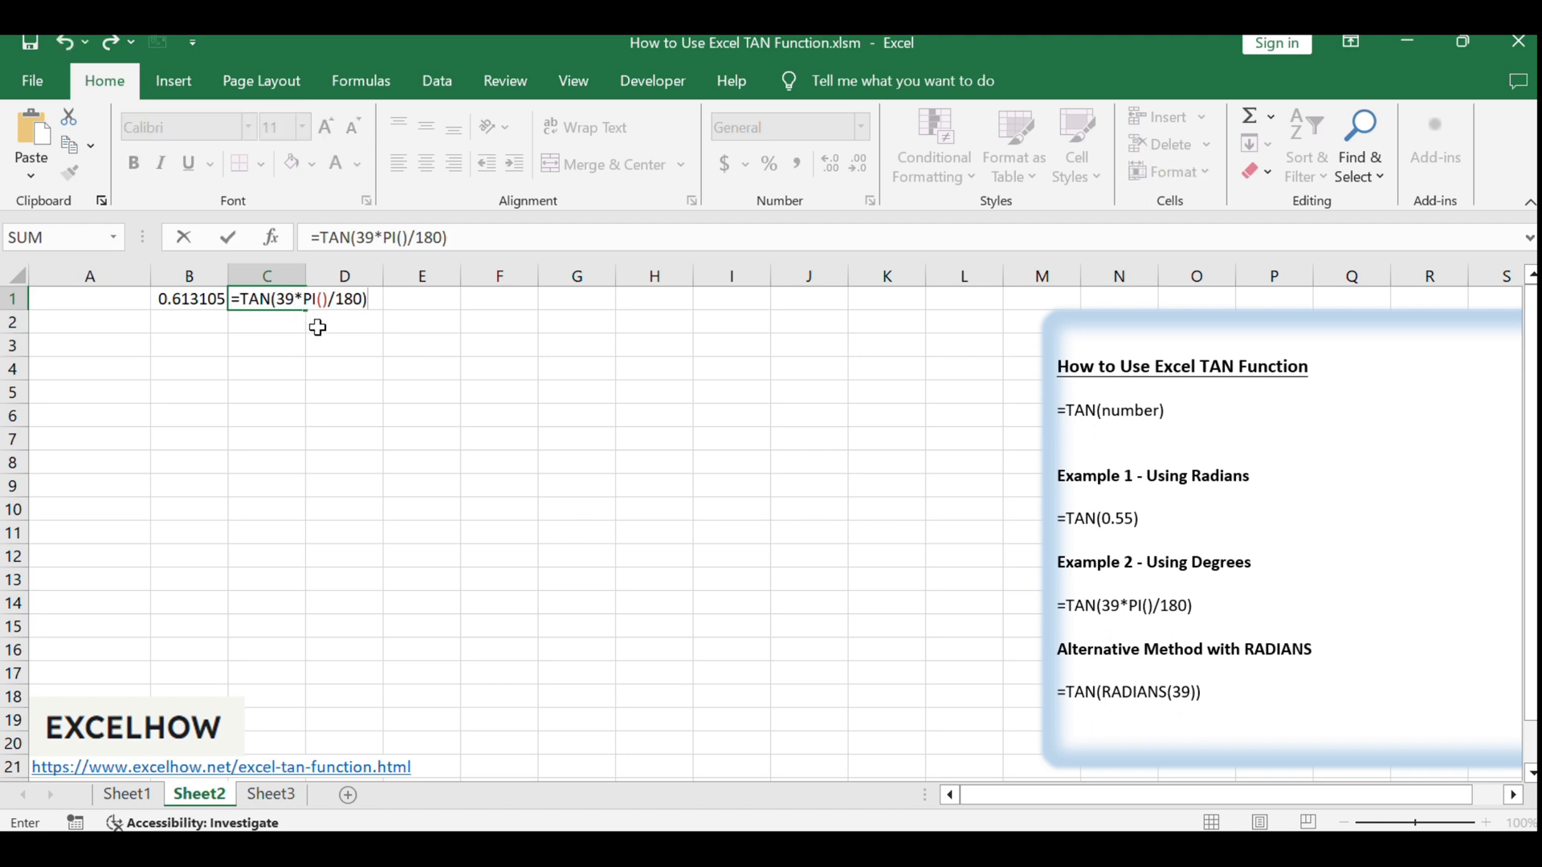
key(Enter)
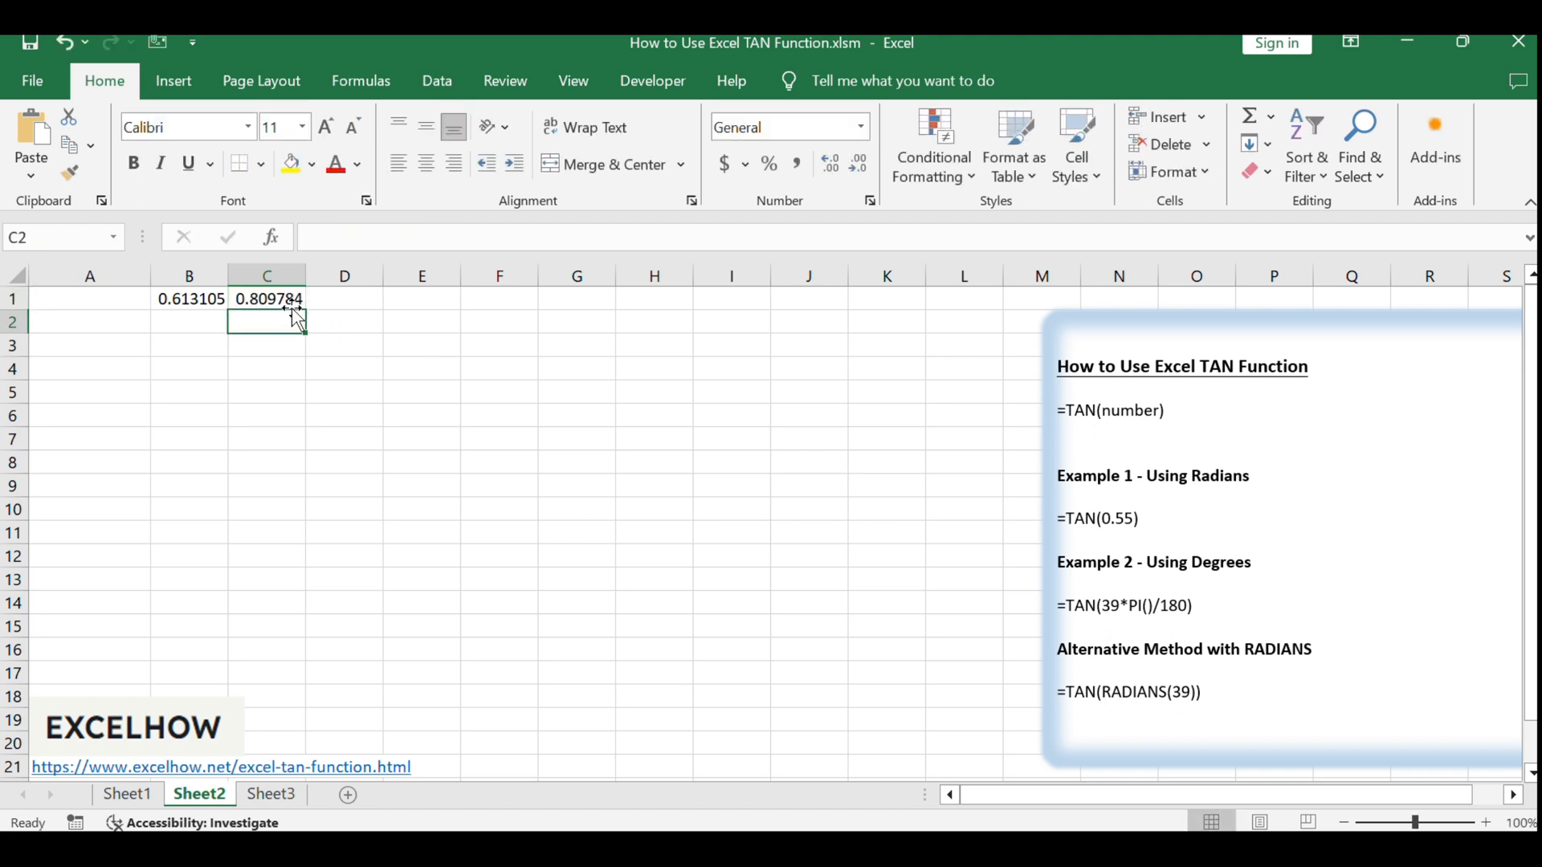
click(267, 298)
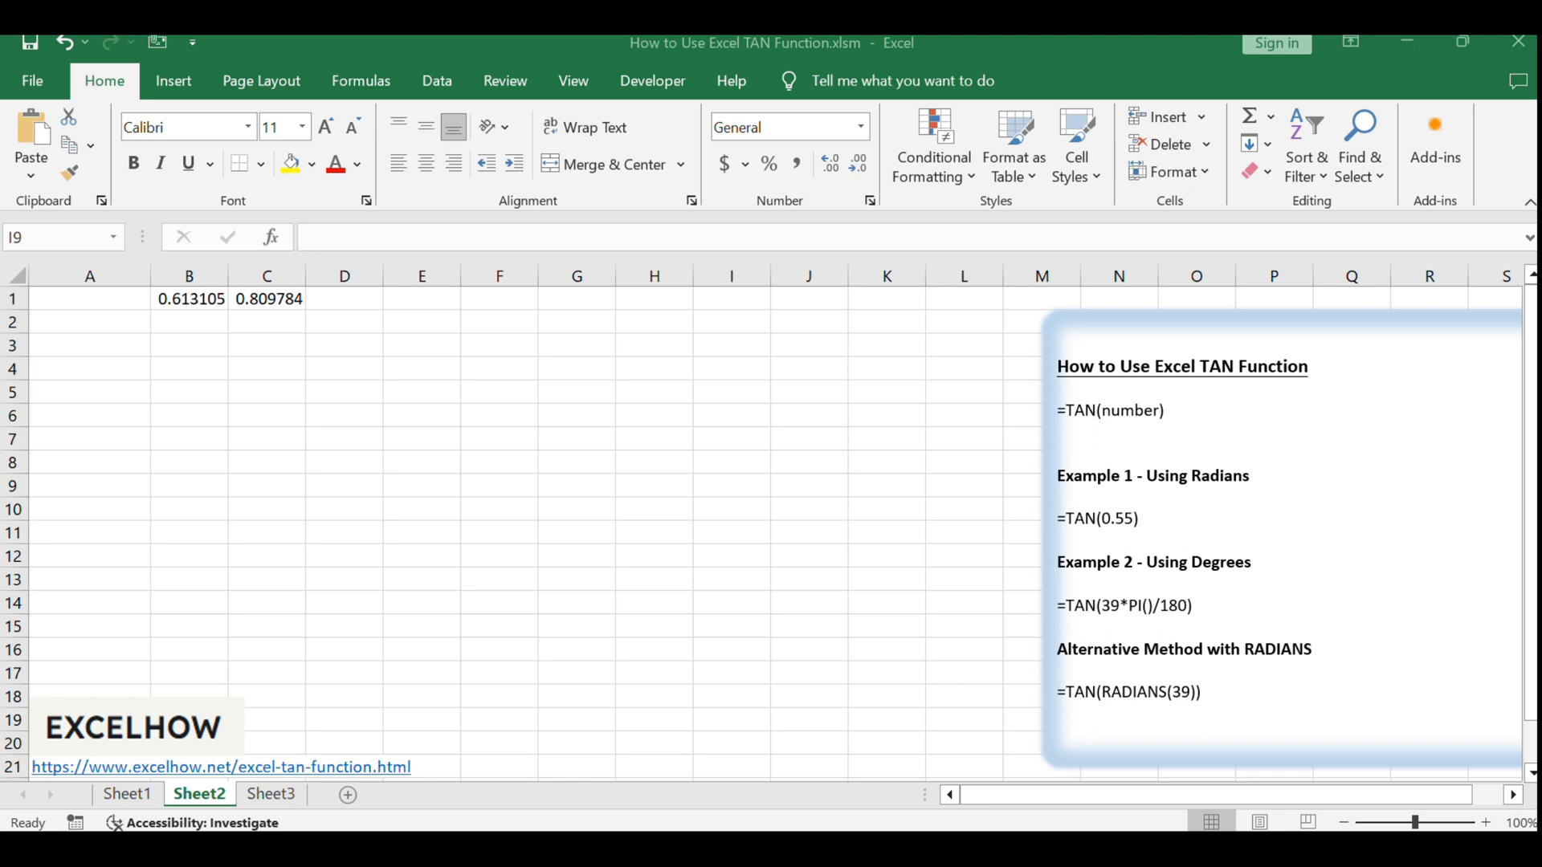
Step: Enter =TAN(RADIANS(39)) in D1 and autofit column D to show 0.809784033
click(344, 298)
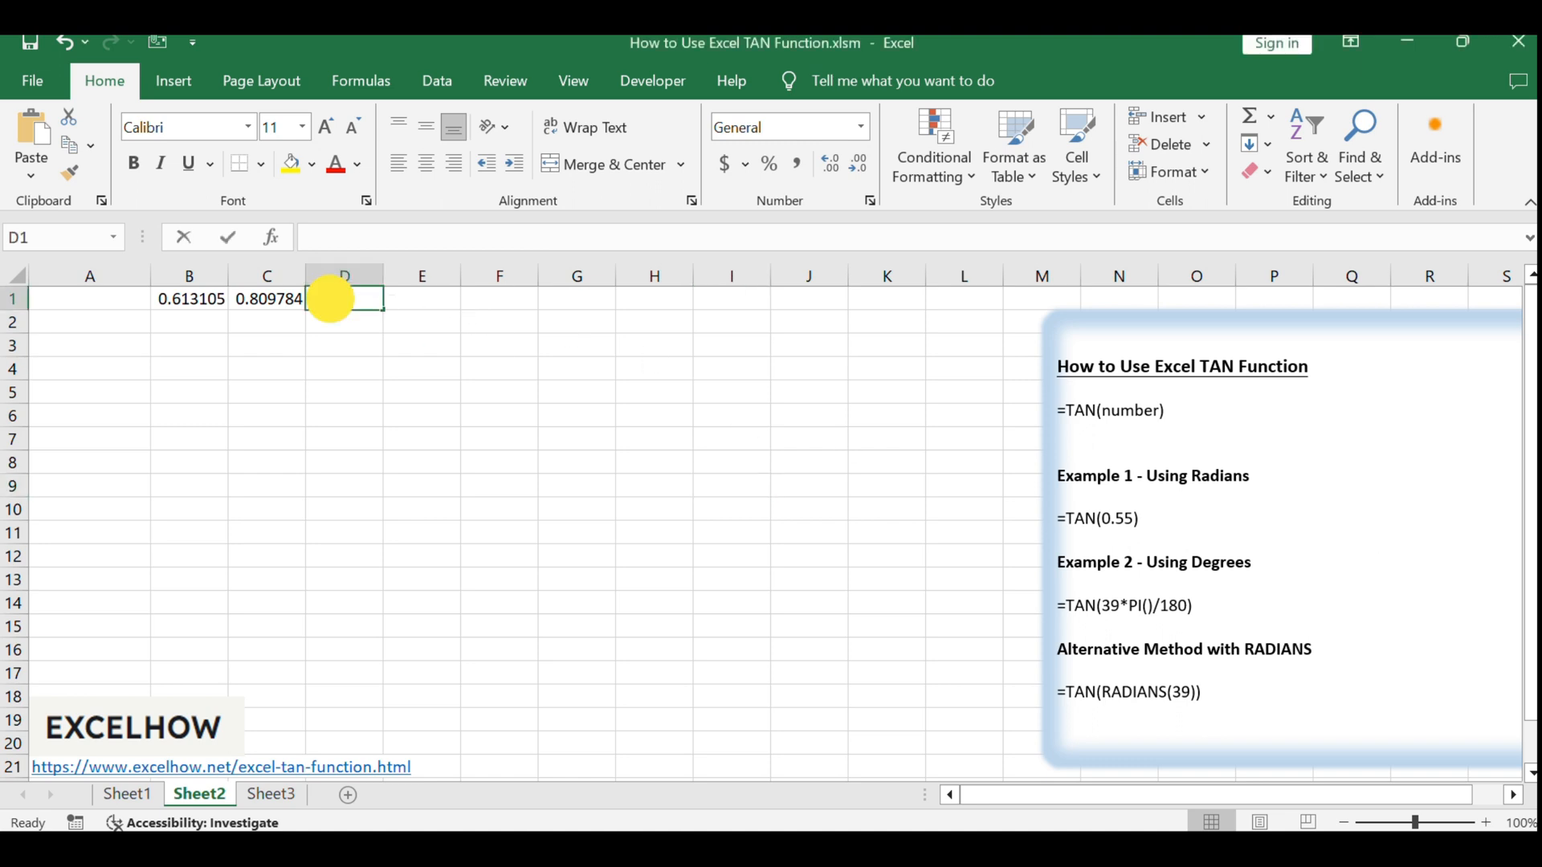
text(=TAN(RADIANS(39)))
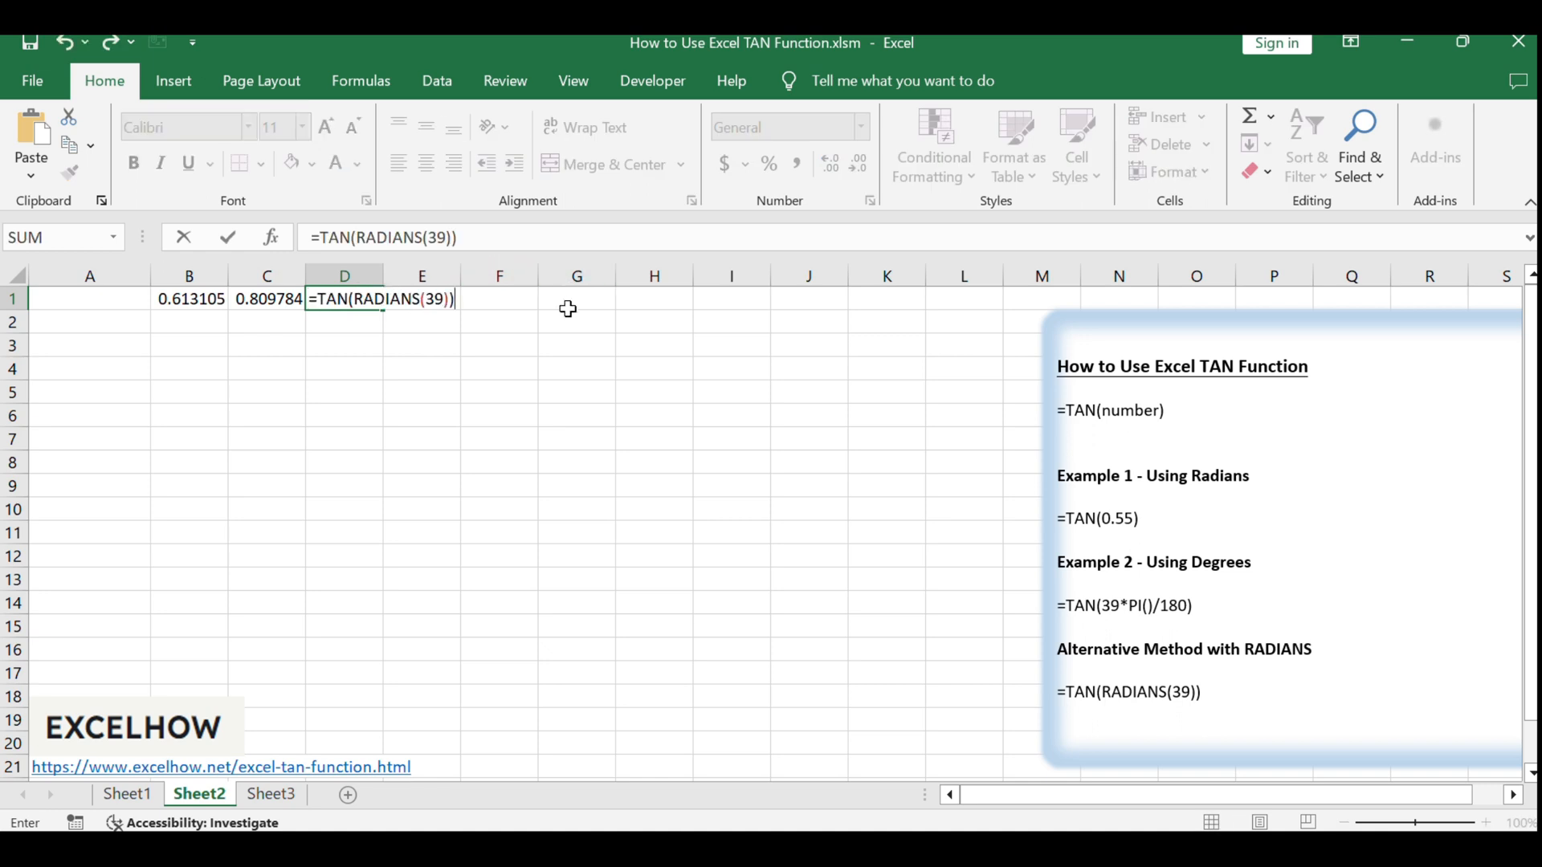
key(Enter)
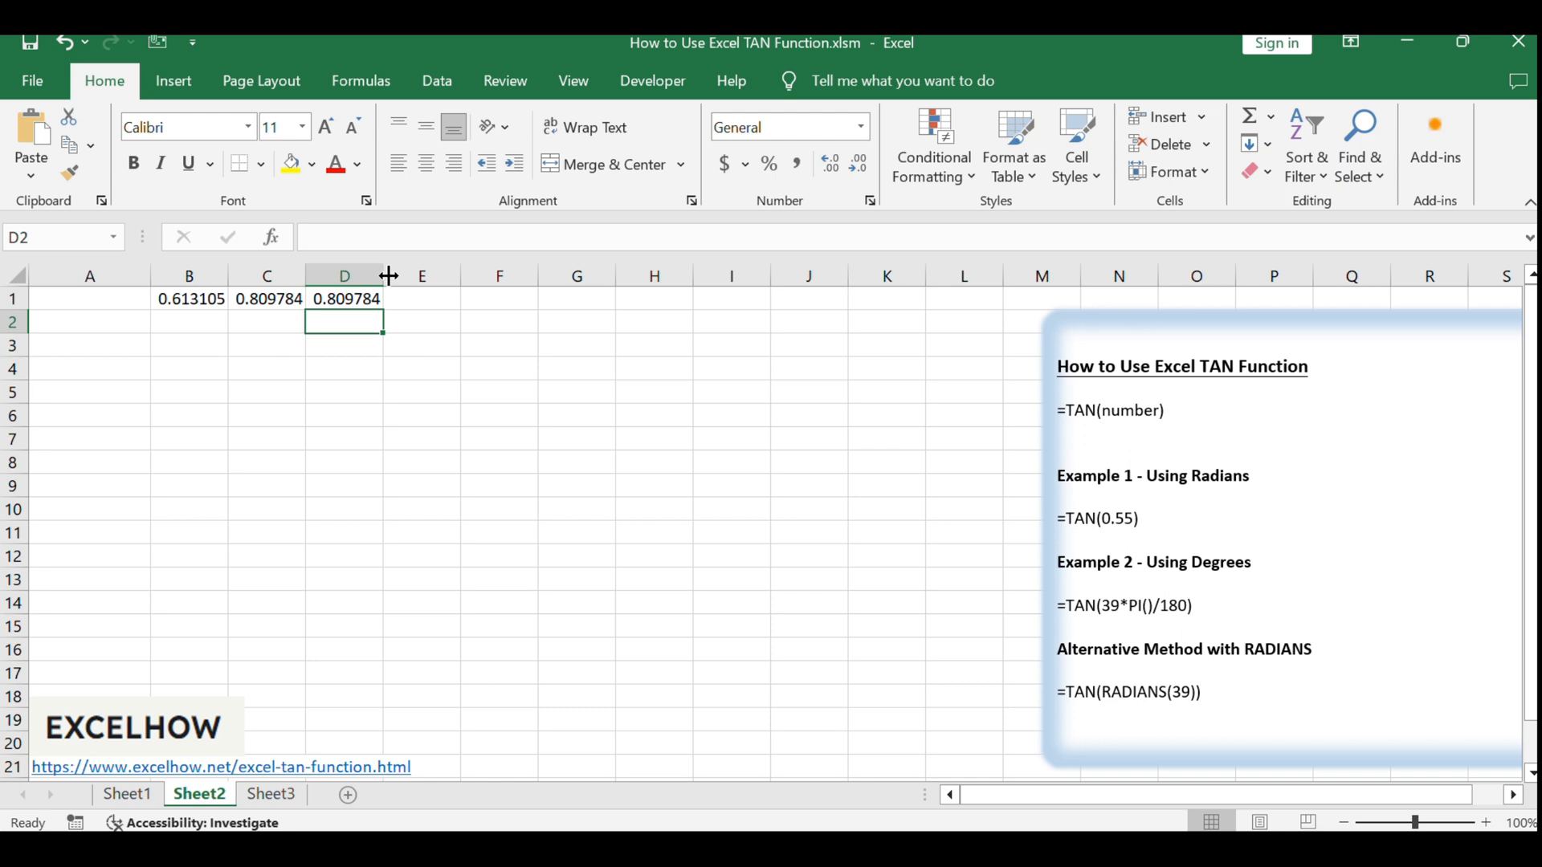
click(365, 299)
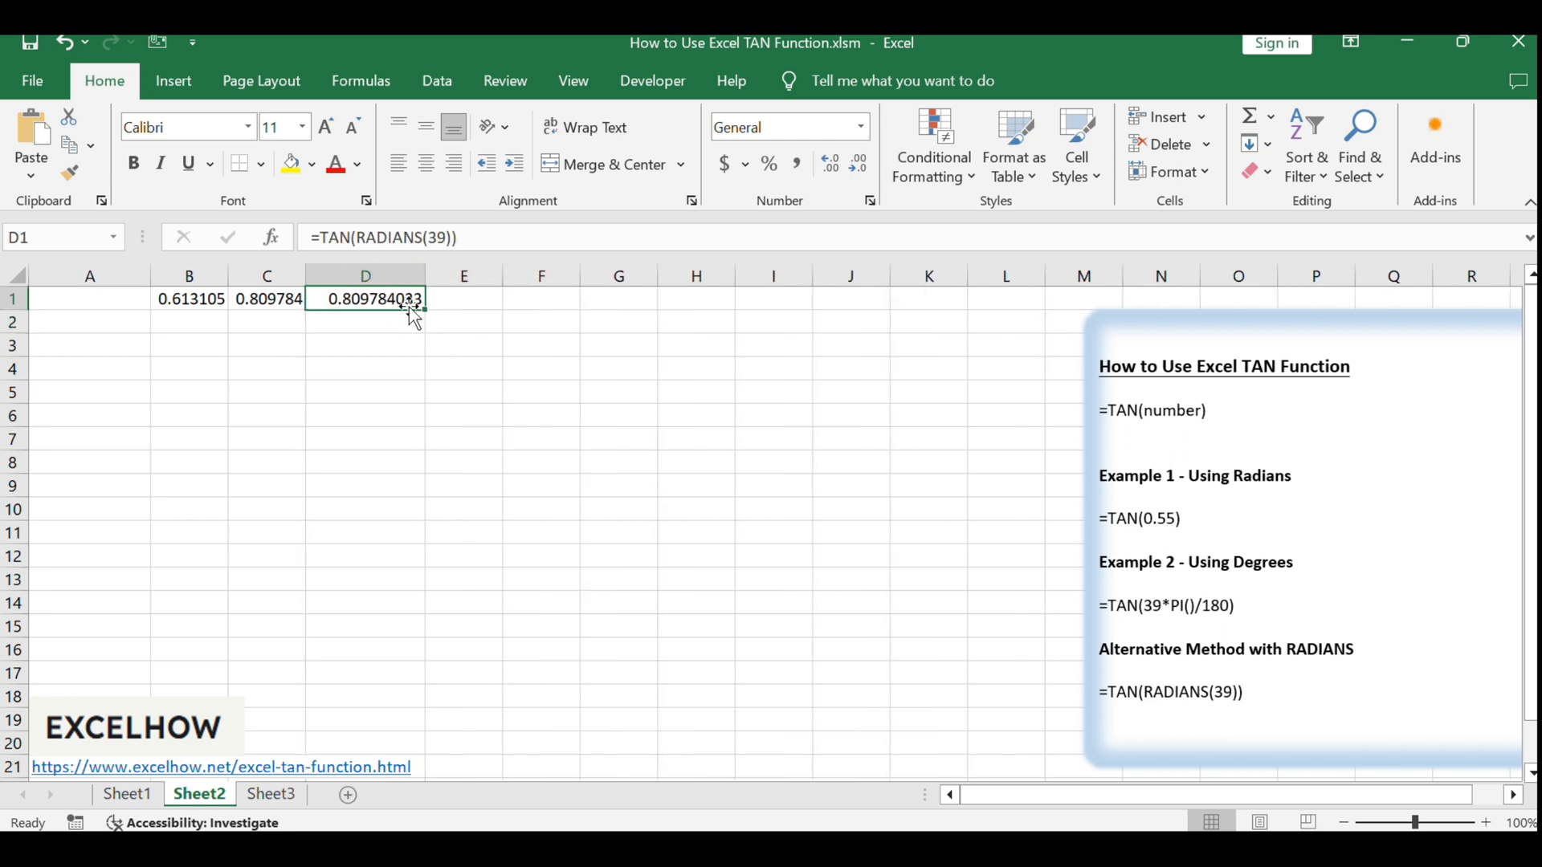